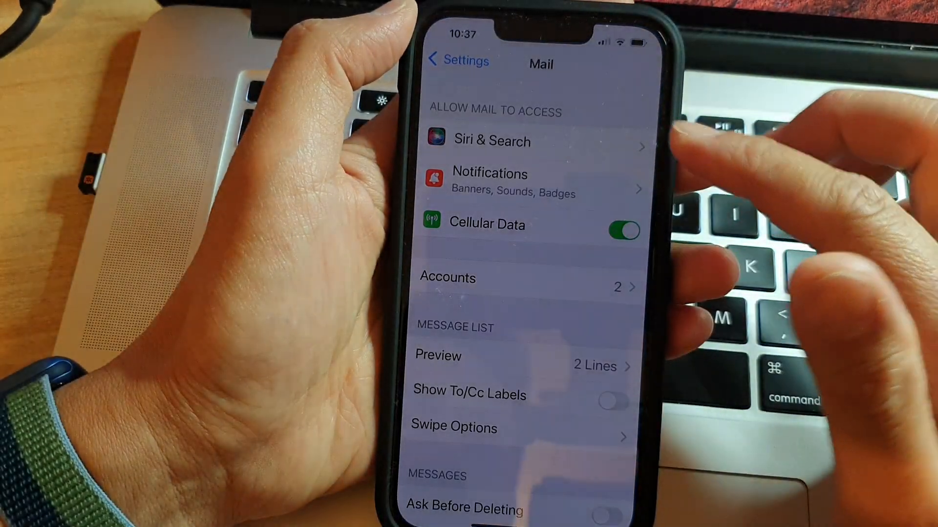
# Reach Mail's Siri & Search page in Settings after a detour to the home screen
pyautogui.click(491, 141)
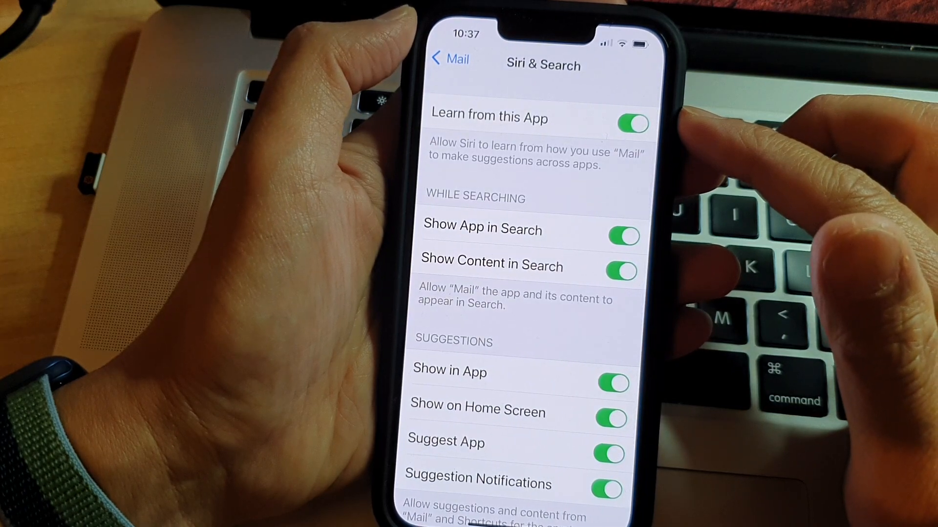
pyautogui.click(447, 58)
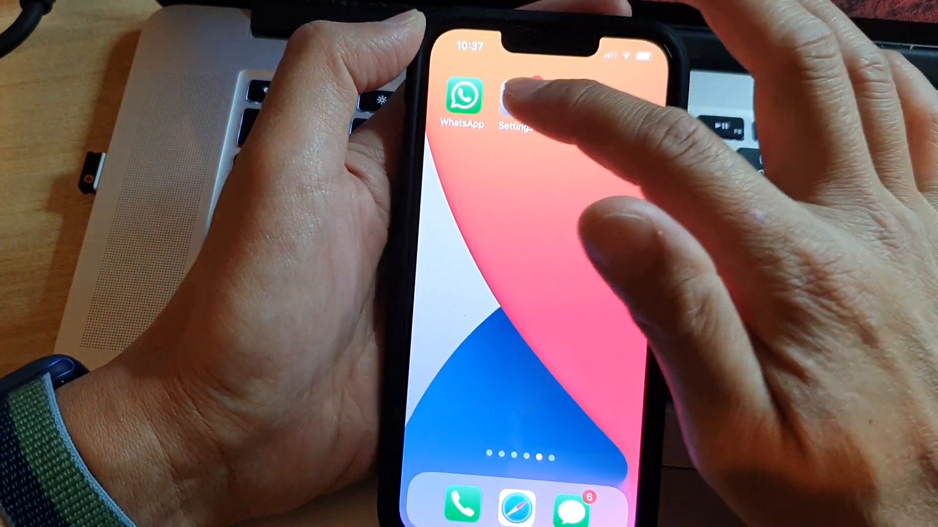
pyautogui.click(515, 102)
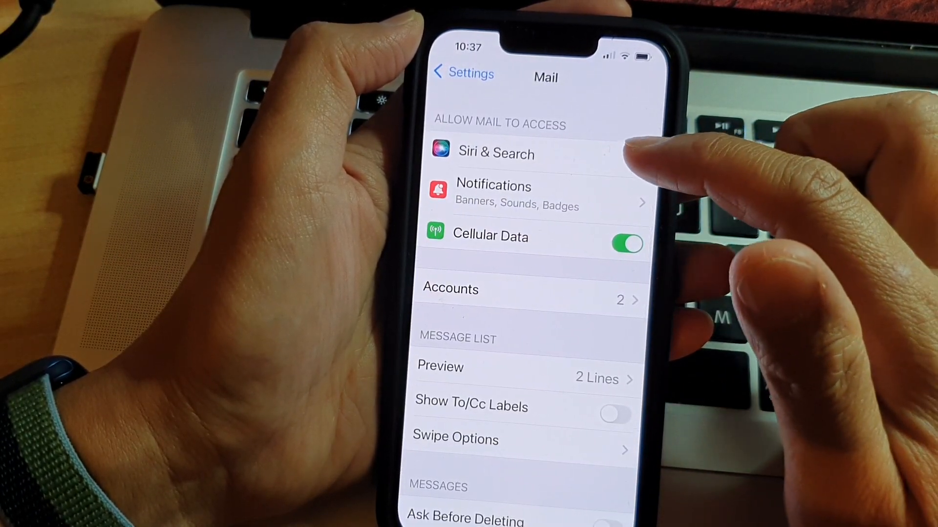
pyautogui.click(495, 154)
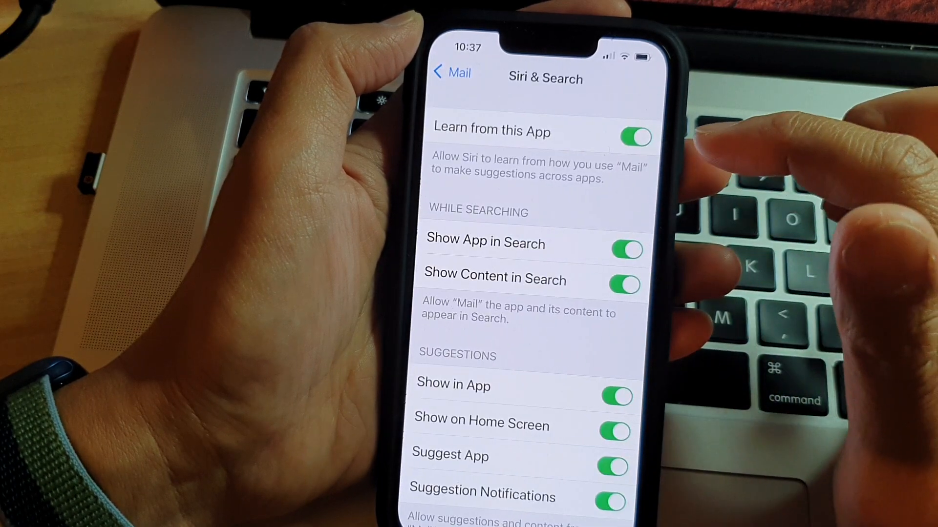
pyautogui.click(635, 137)
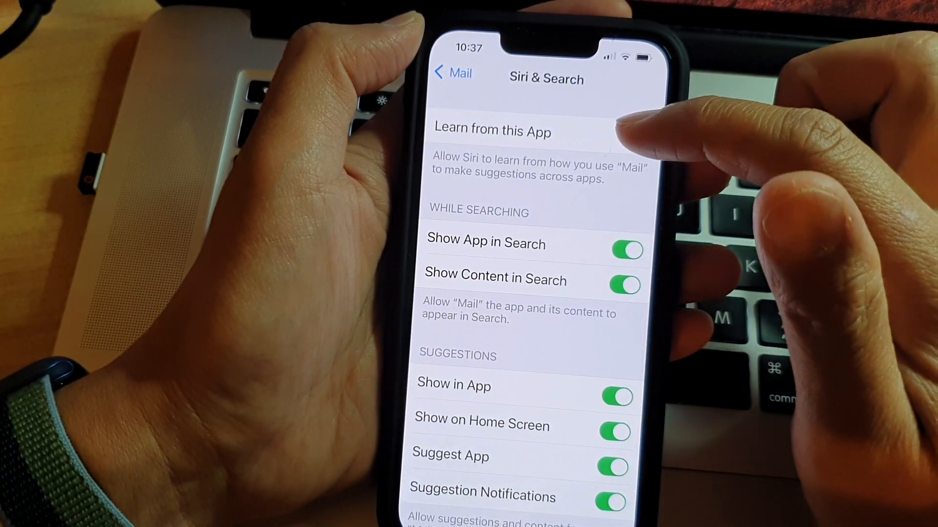
pyautogui.click(631, 139)
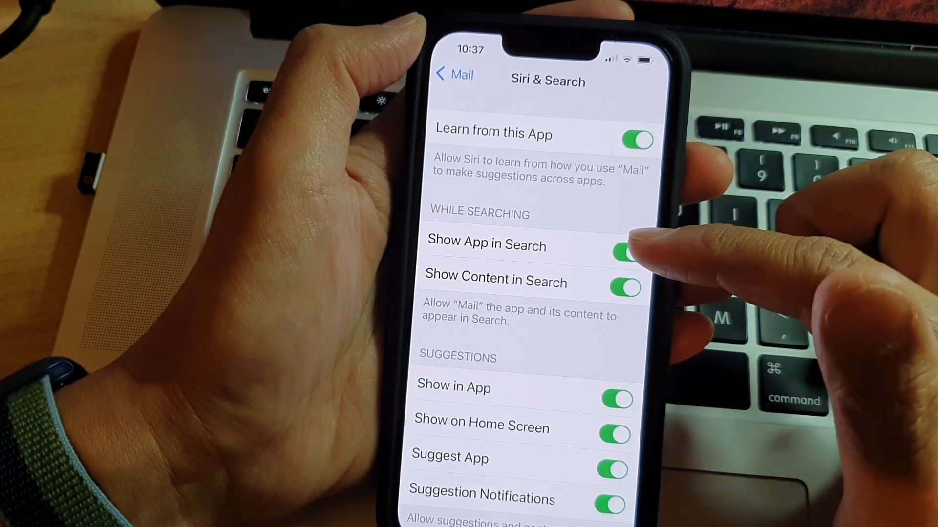
# Switch off Show Content in Search and toggle Show App in Search off then back on
pyautogui.click(625, 287)
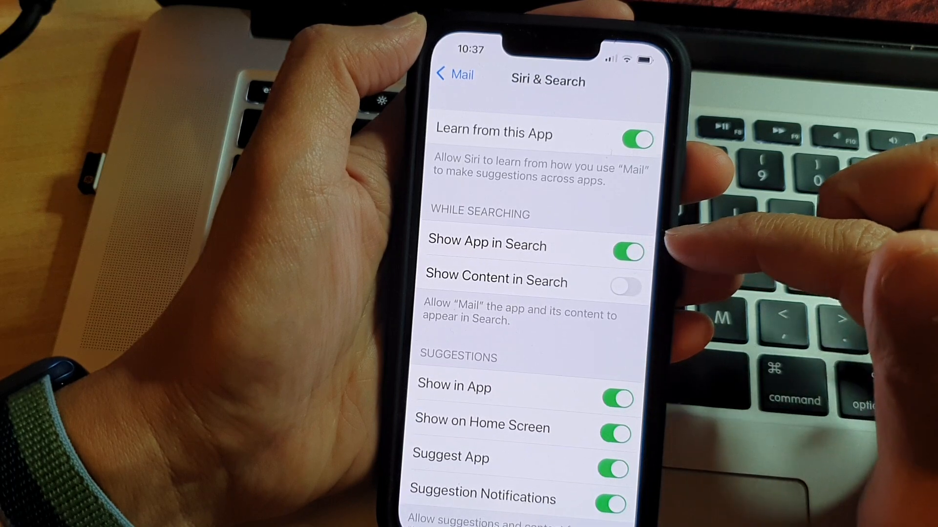
pyautogui.click(625, 249)
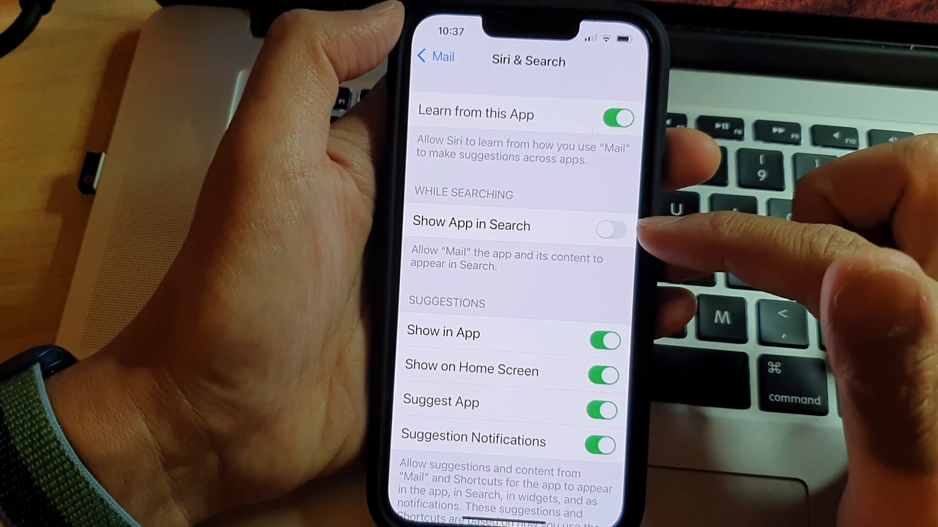
pyautogui.click(610, 231)
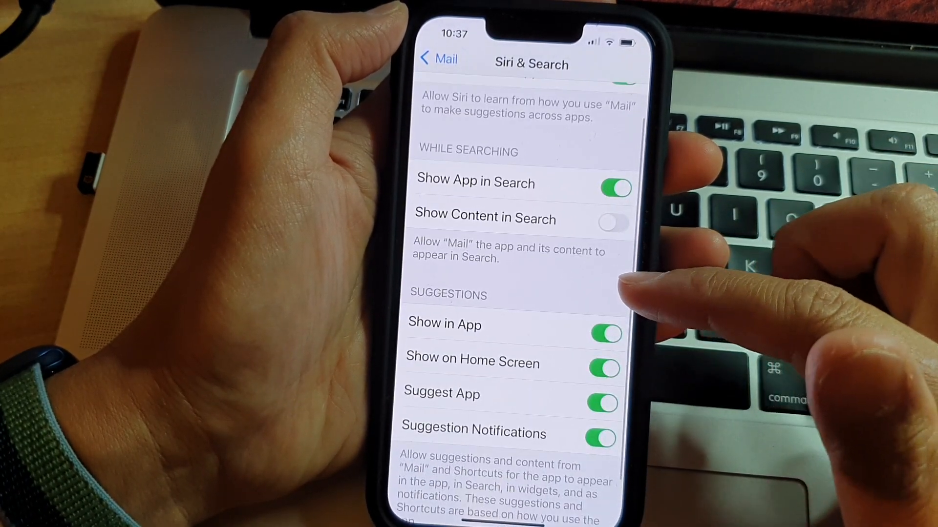
pyautogui.scroll(-3)
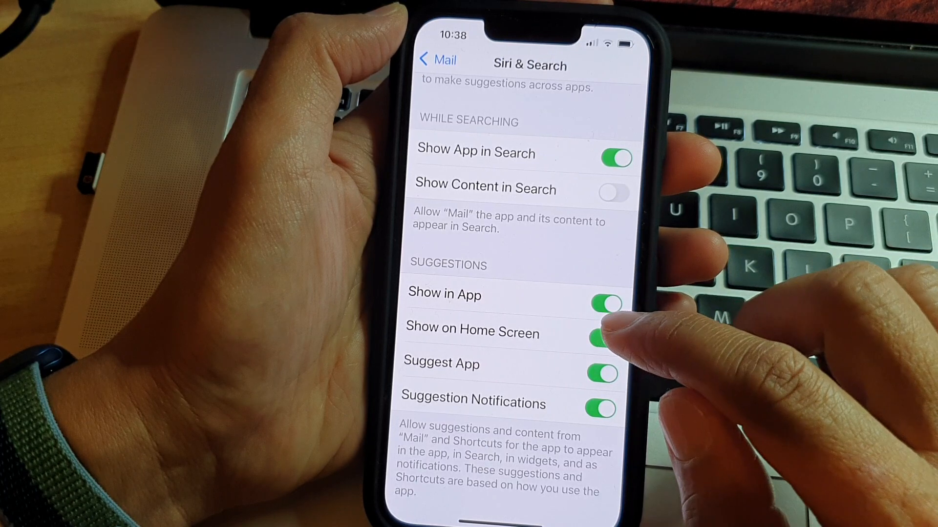
pyautogui.click(603, 337)
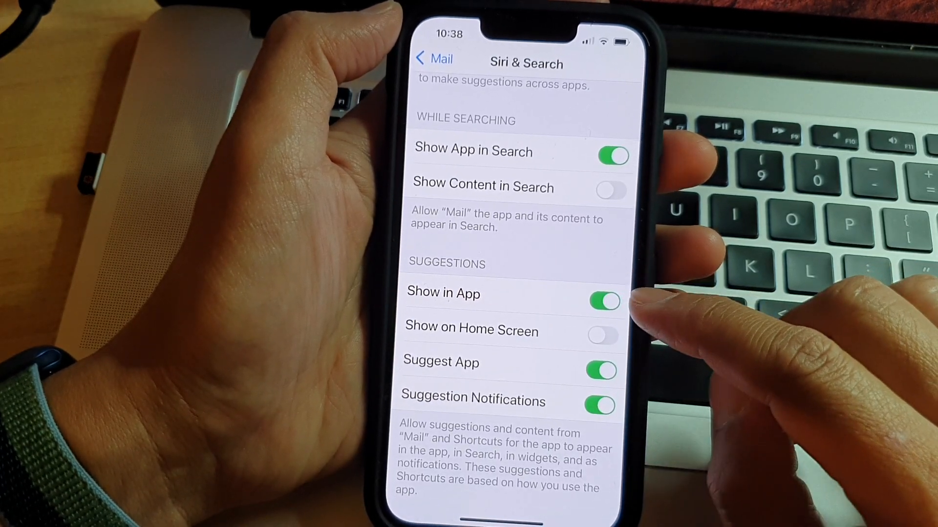
pyautogui.click(604, 334)
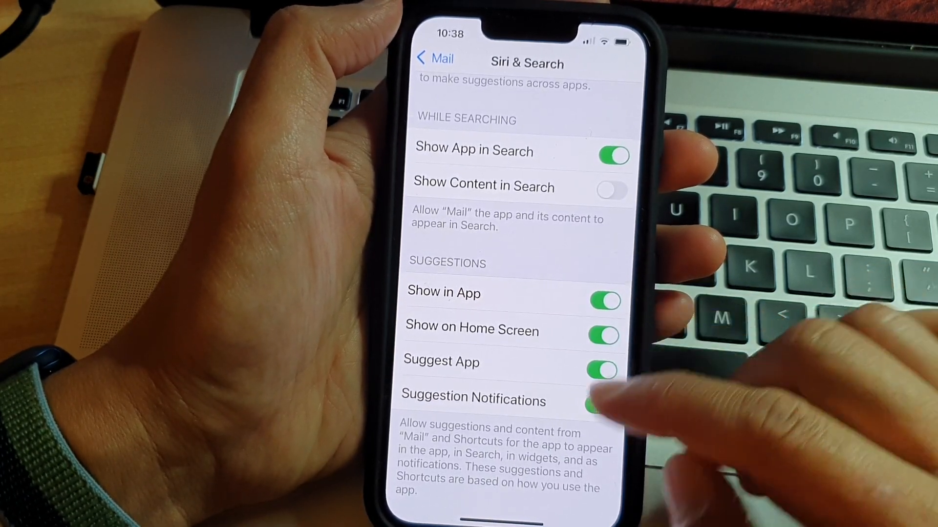